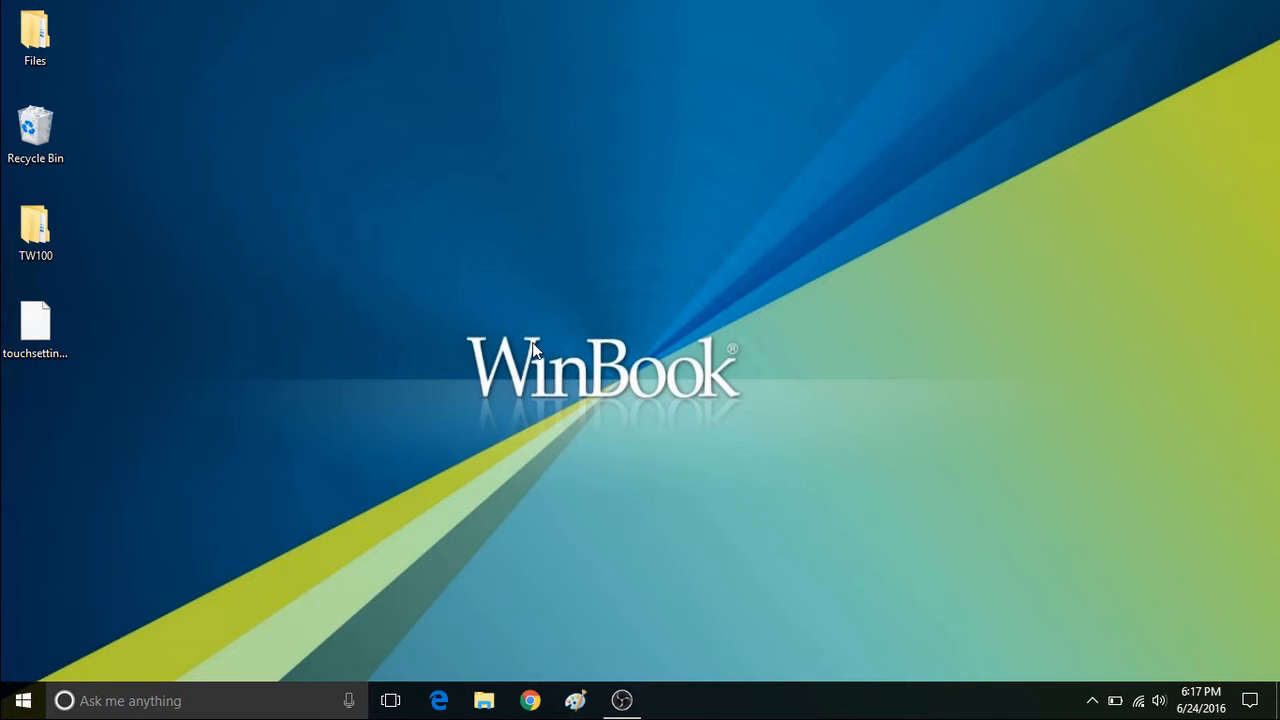
Step: Launch File Explorer from Start and browse This PC > OS (C:) > Windows
click(36, 320)
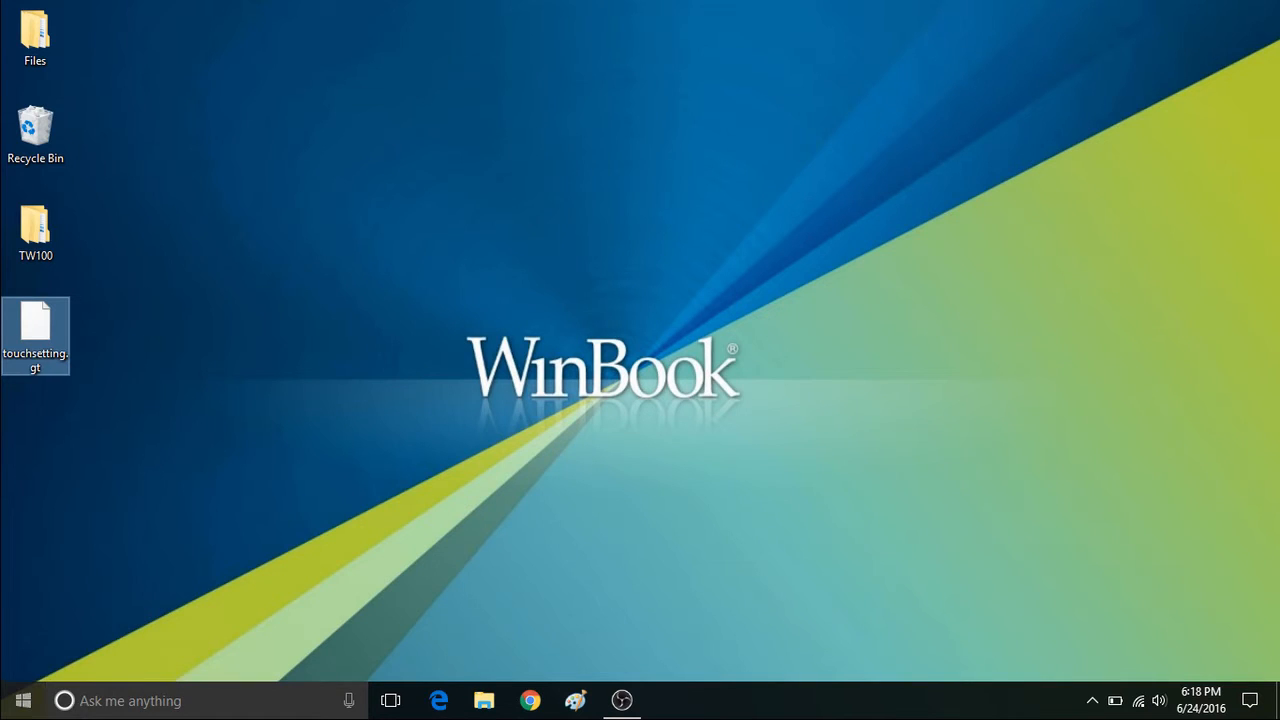
click(22, 700)
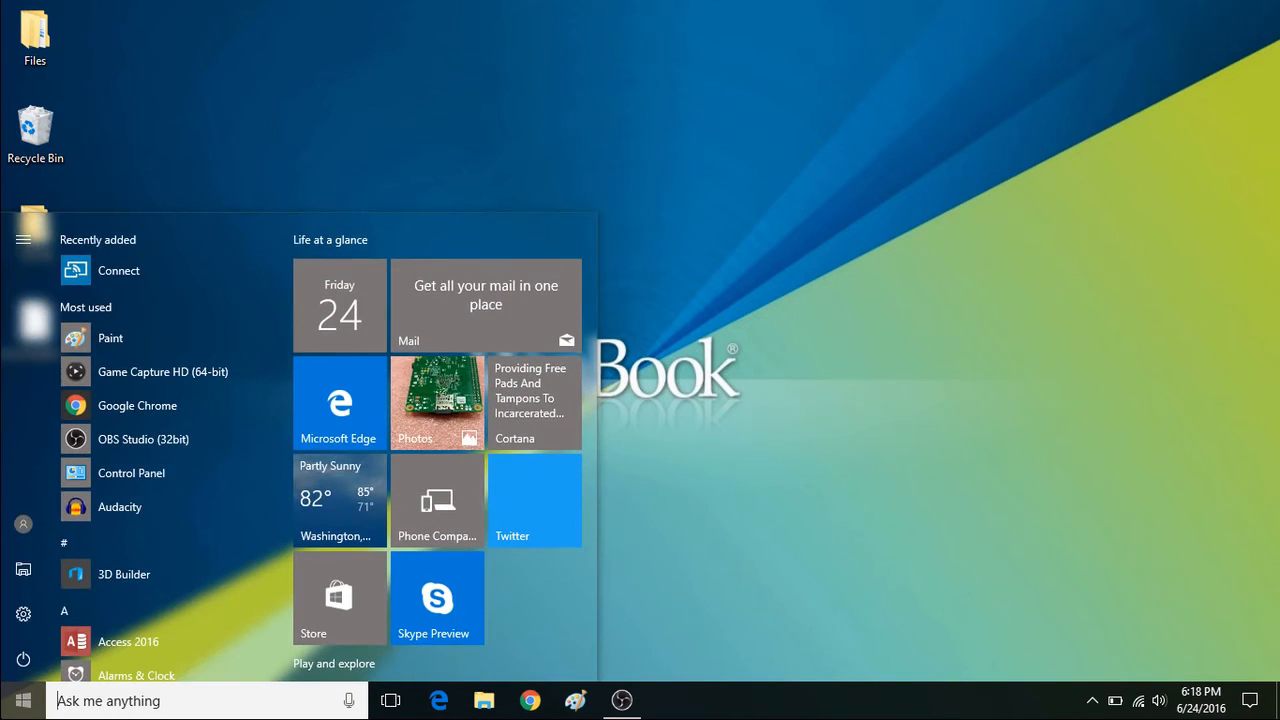
mouse_move(24, 570)
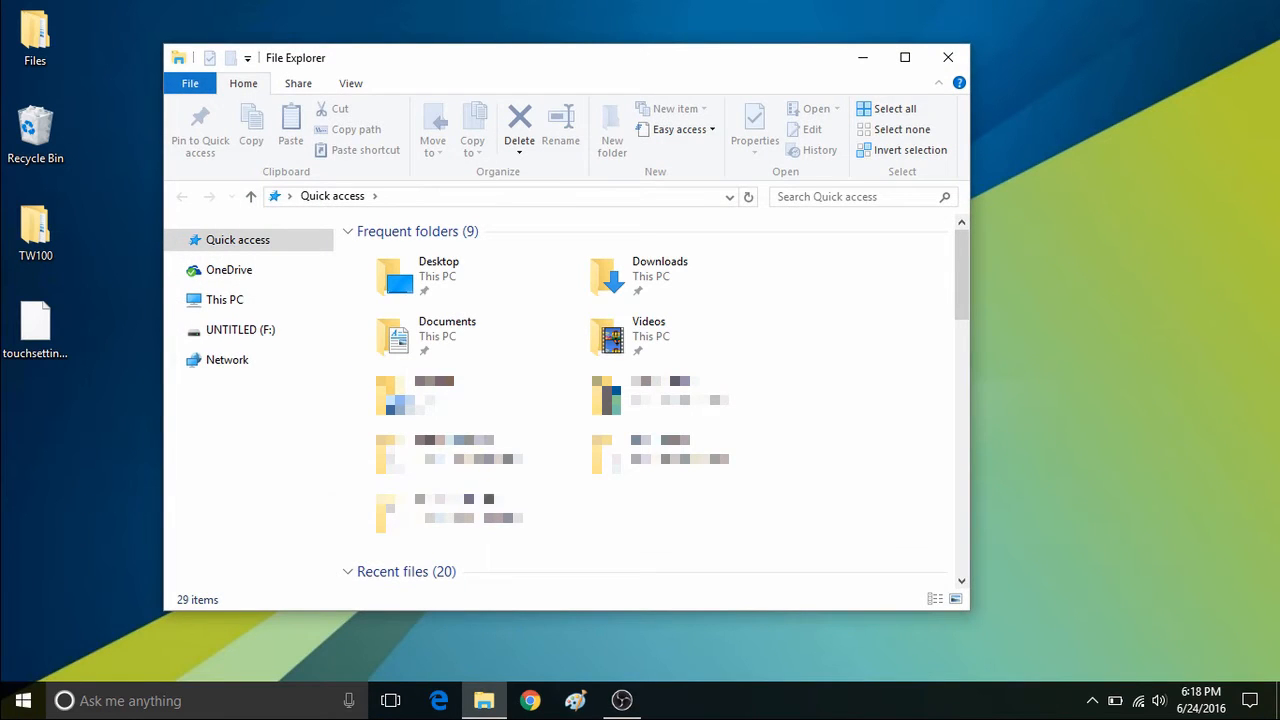
click(224, 300)
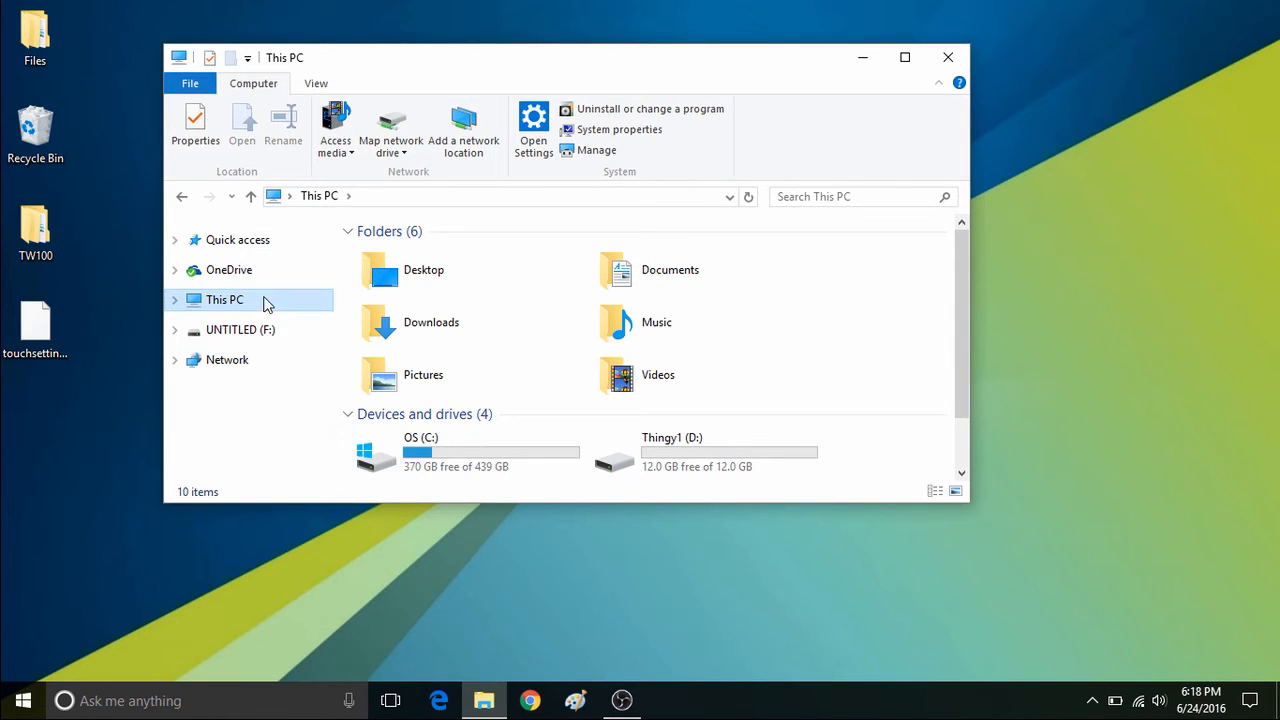
mouse_move(470, 456)
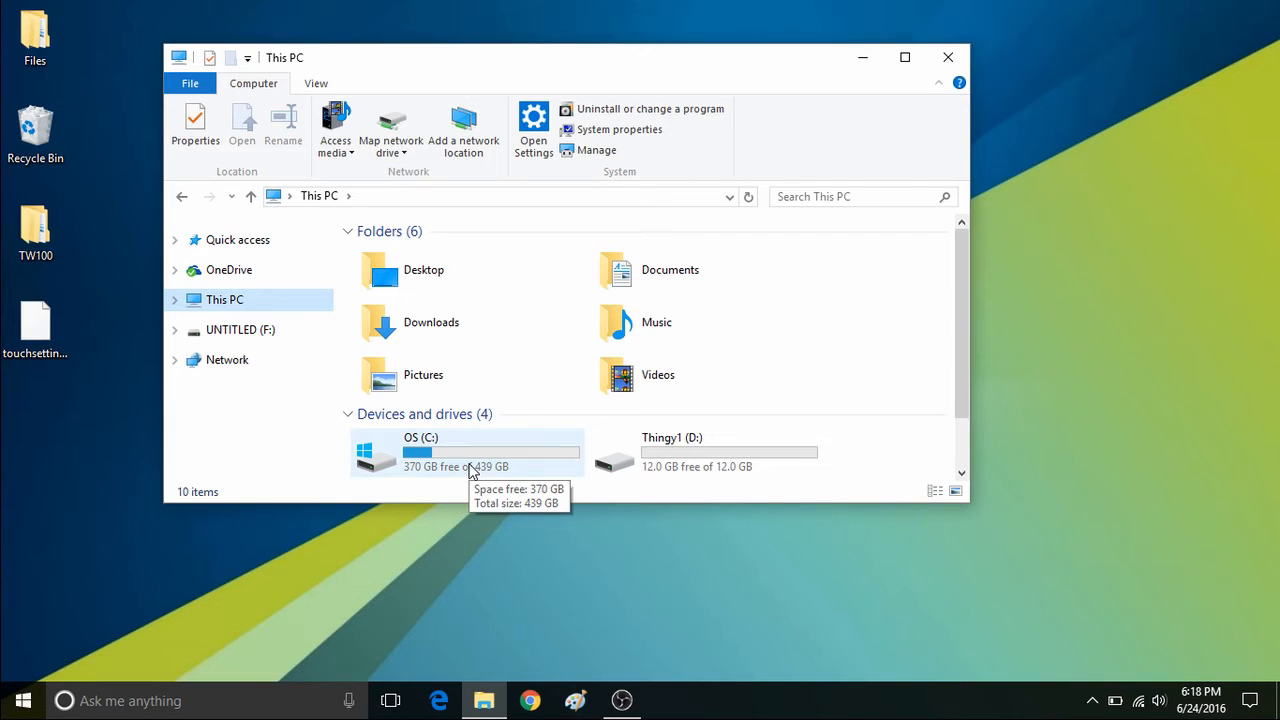
double_click(420, 452)
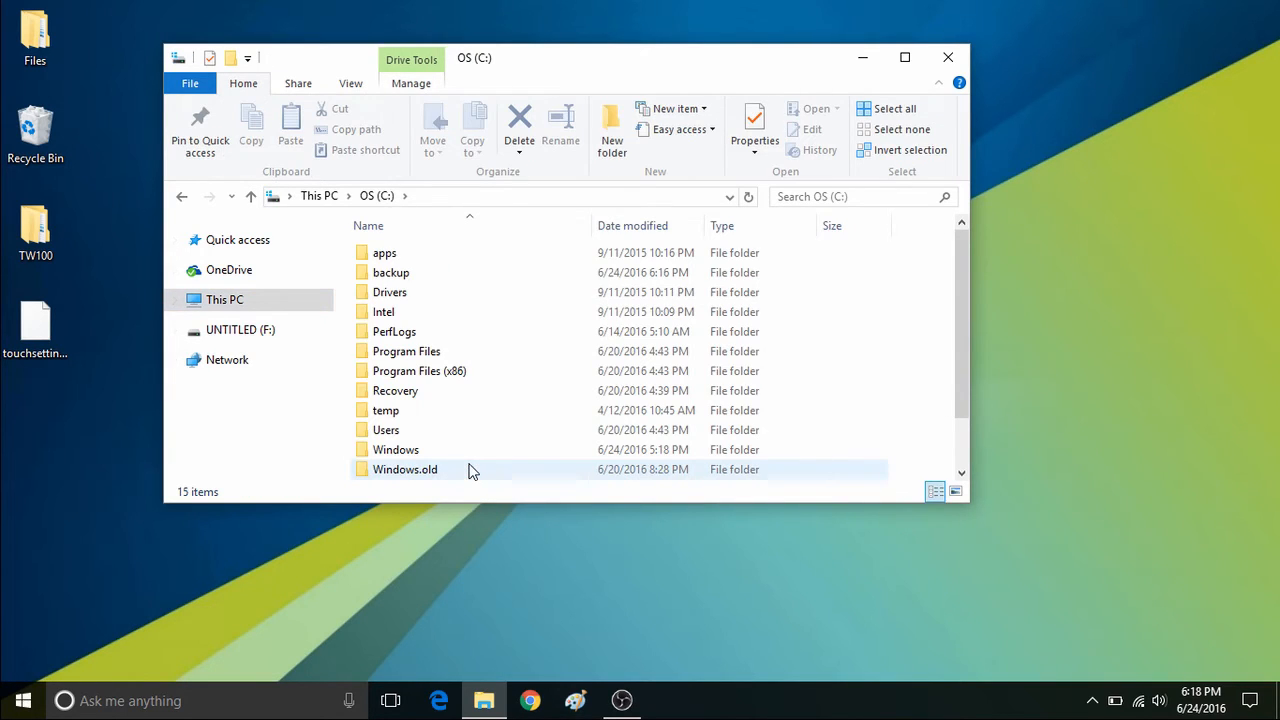
double_click(396, 448)
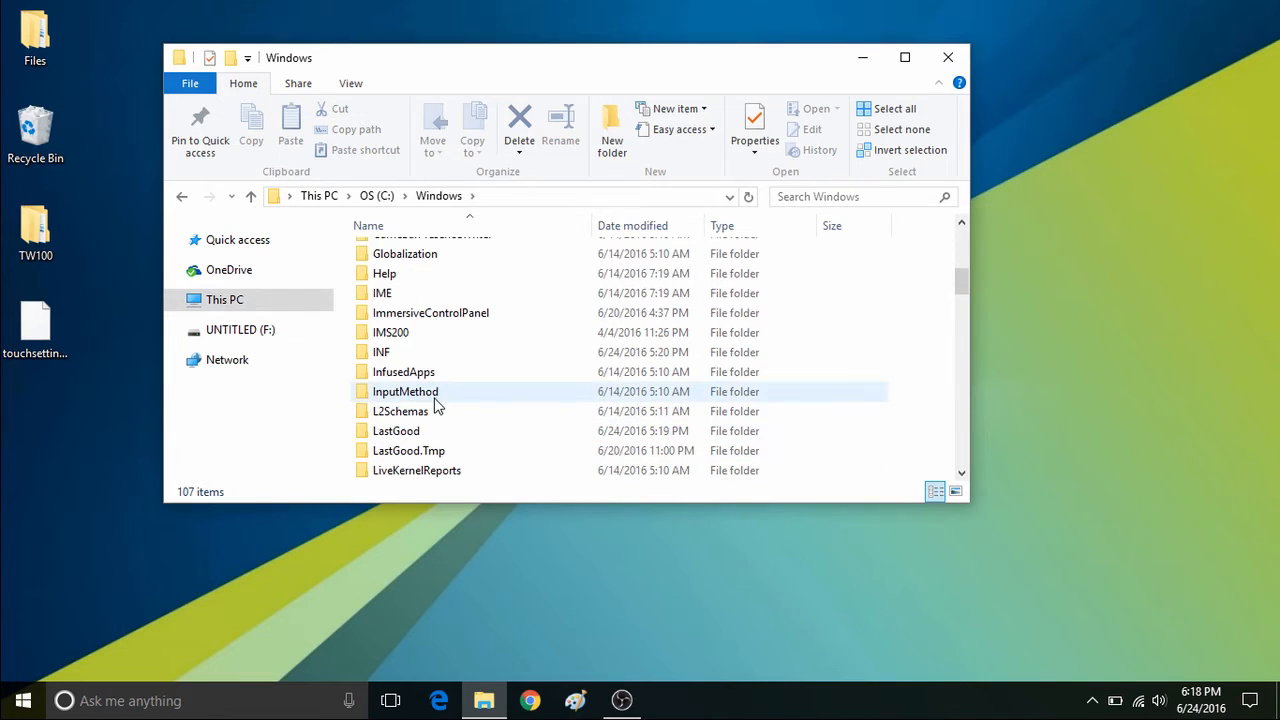
mouse_move(444, 352)
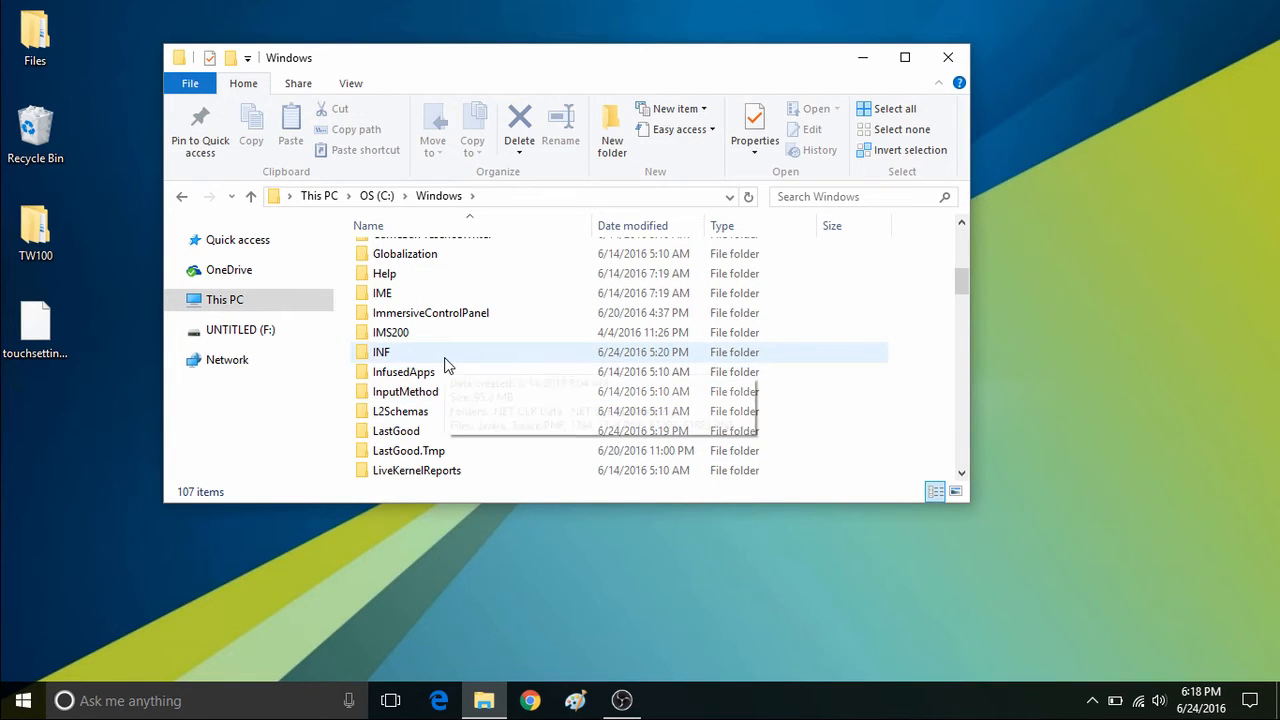
Step: Drag touchsetting.gt from the desktop into INF and grant administrator permission
double_click(380, 352)
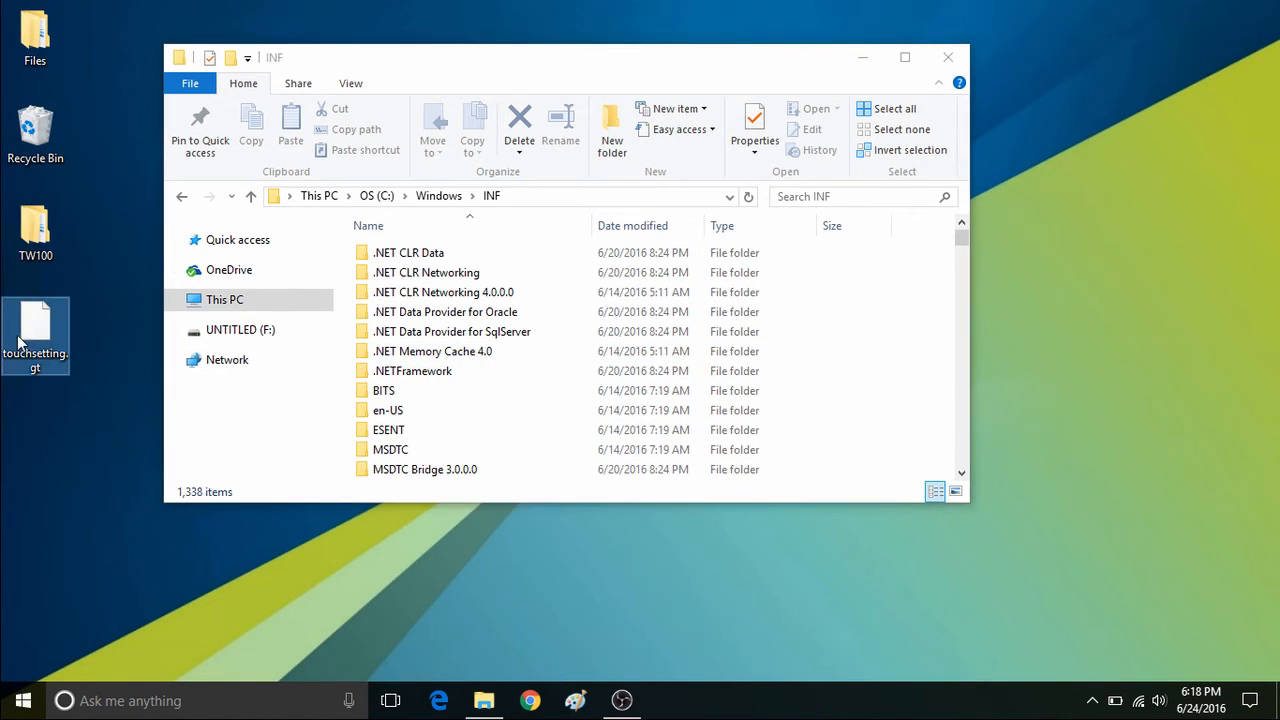
drag(36, 336, 340, 380)
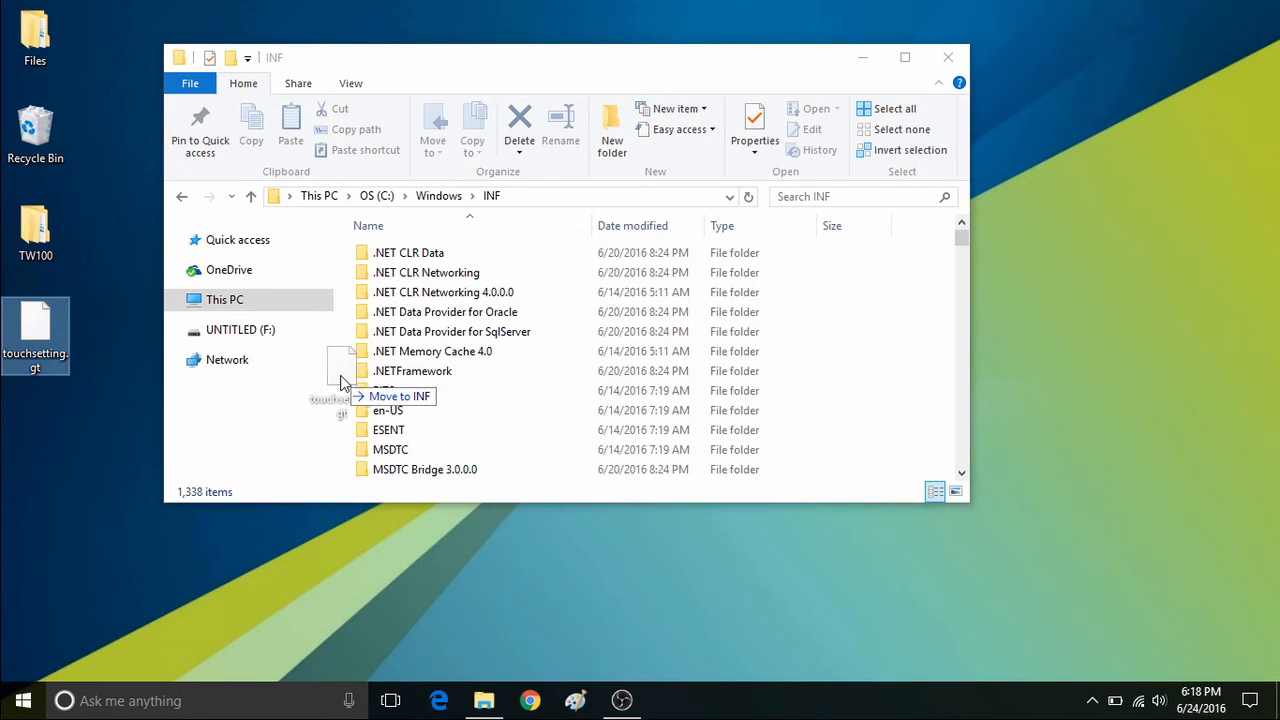
drag(36, 336, 340, 376)
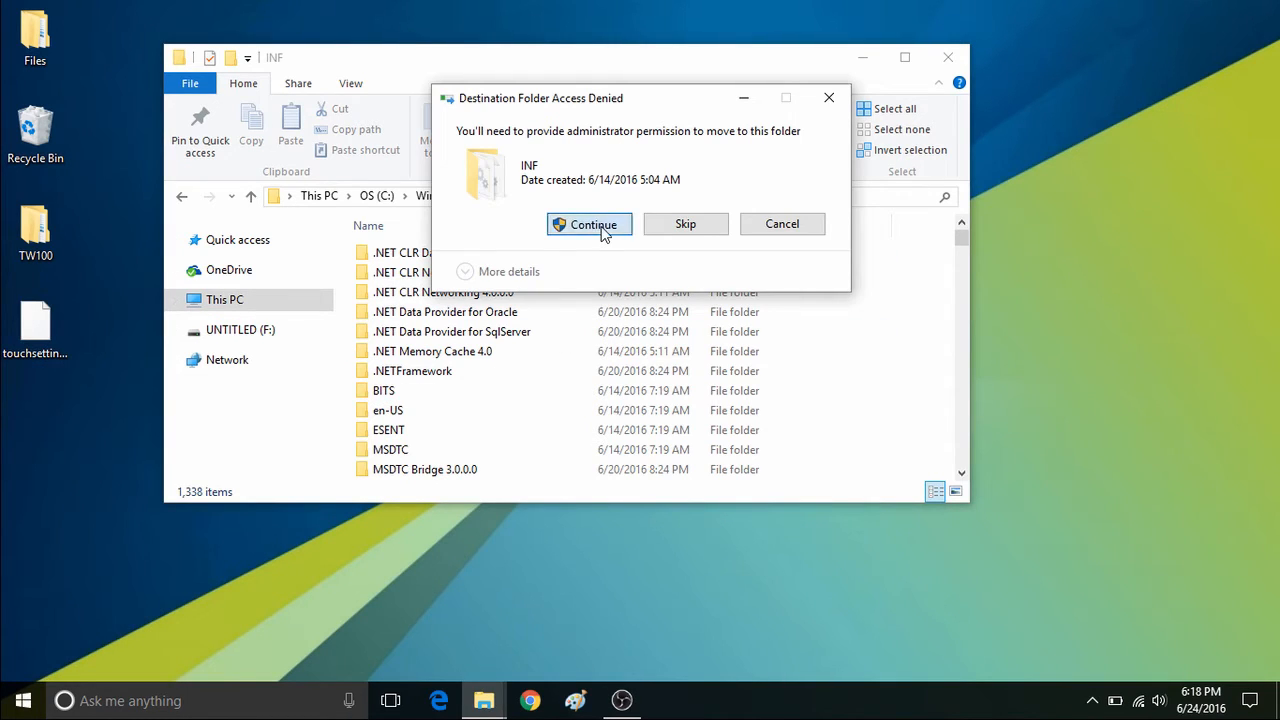
click(588, 224)
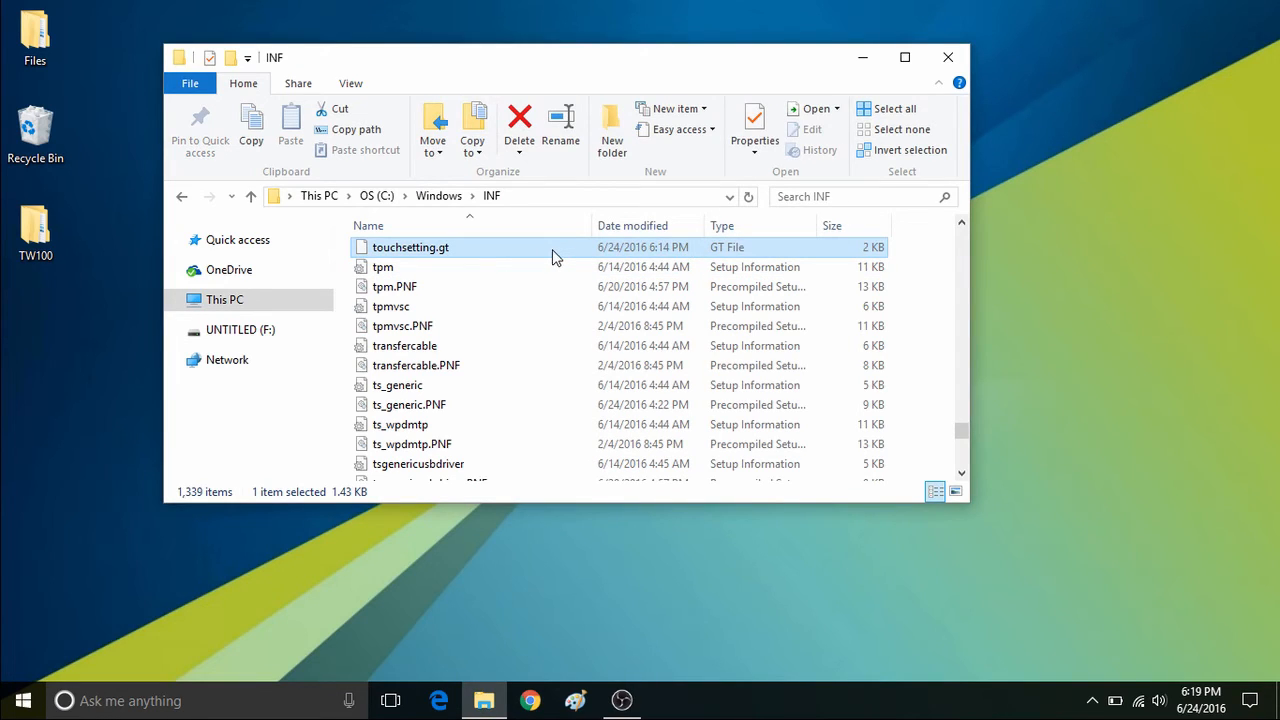
mouse_move(510, 570)
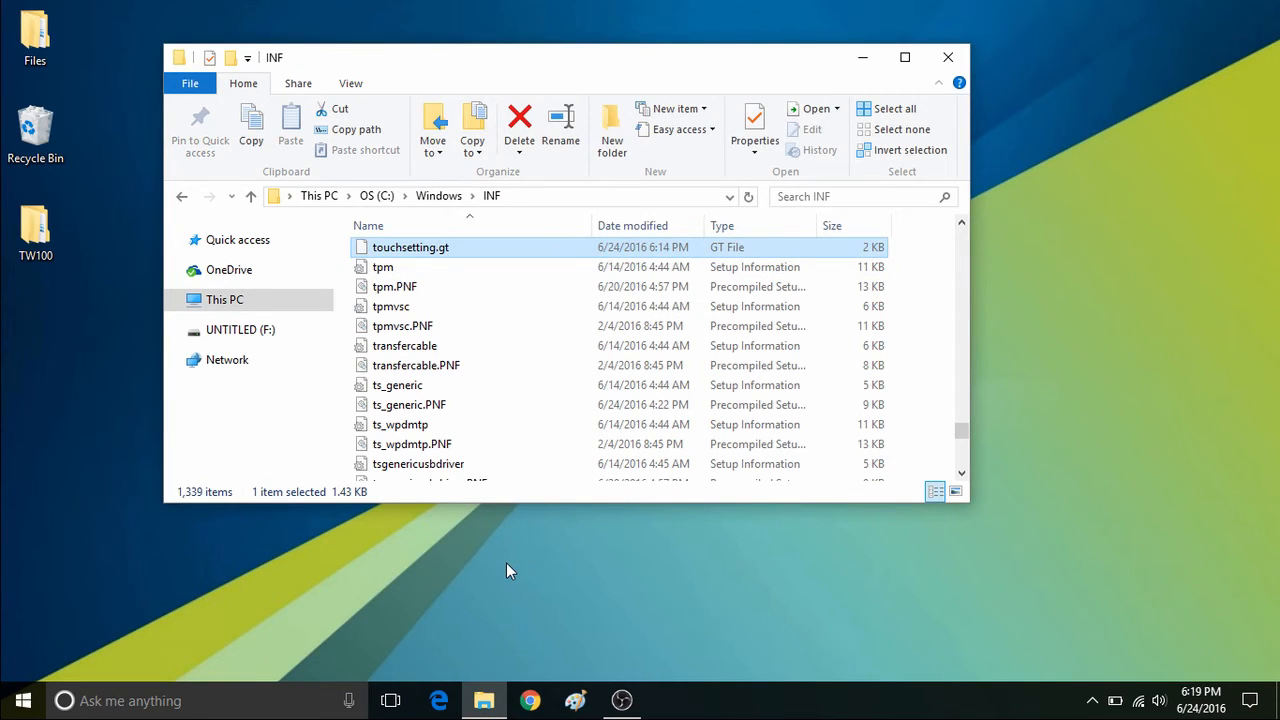